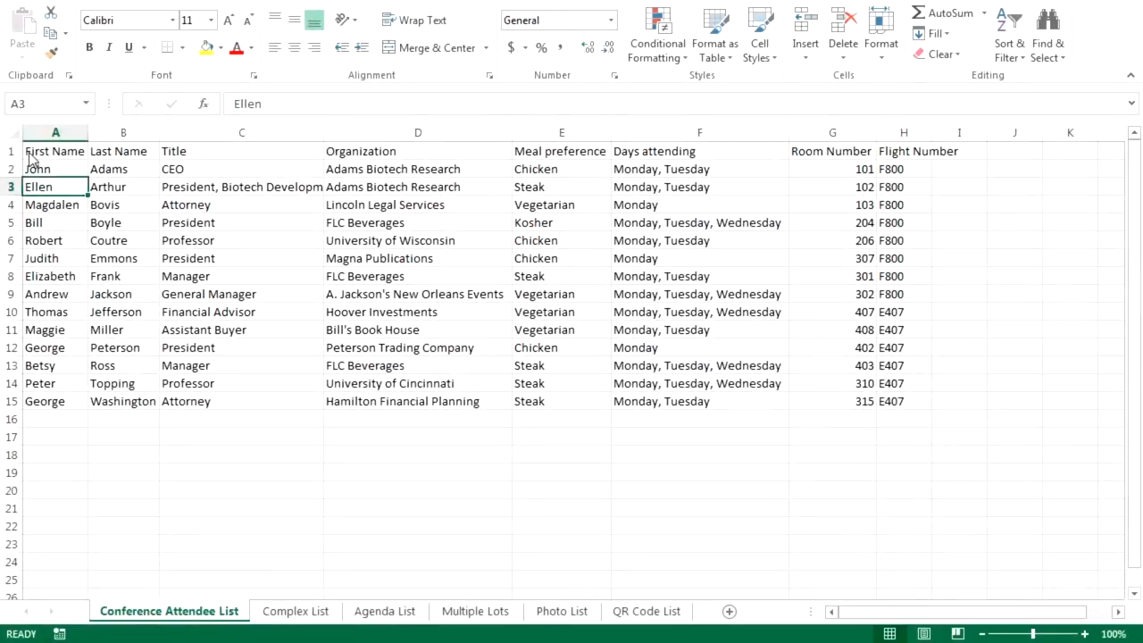
- Review the attendee list headings from First Name through Flight Number
{"action": "left_click", "coordinate": [55, 151]}
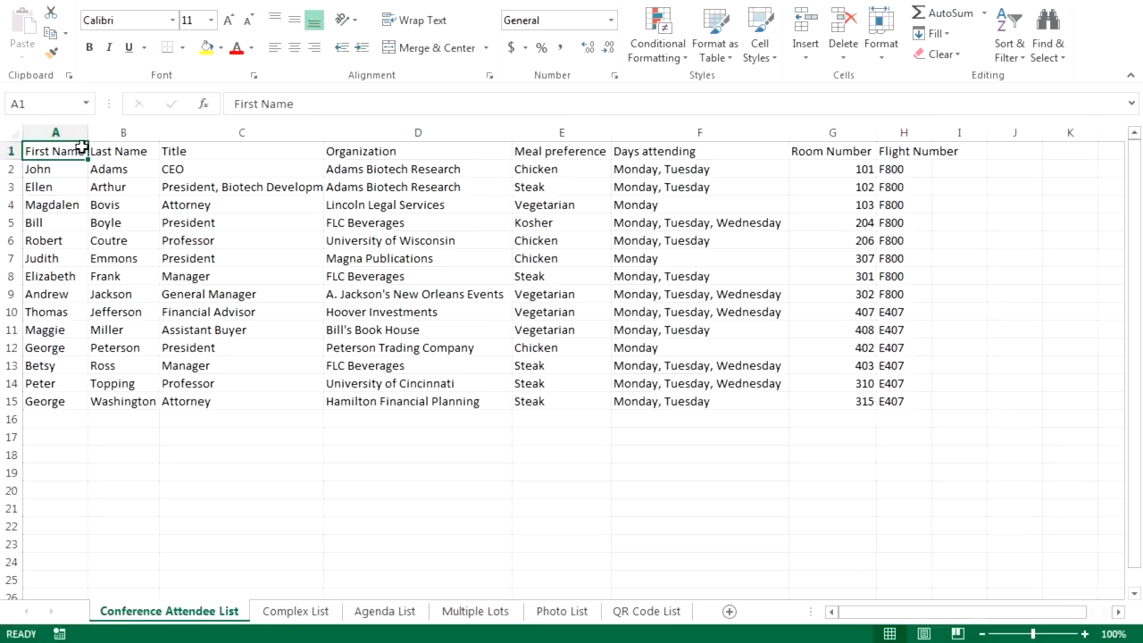
{"action": "left_click", "coordinate": [123, 151]}
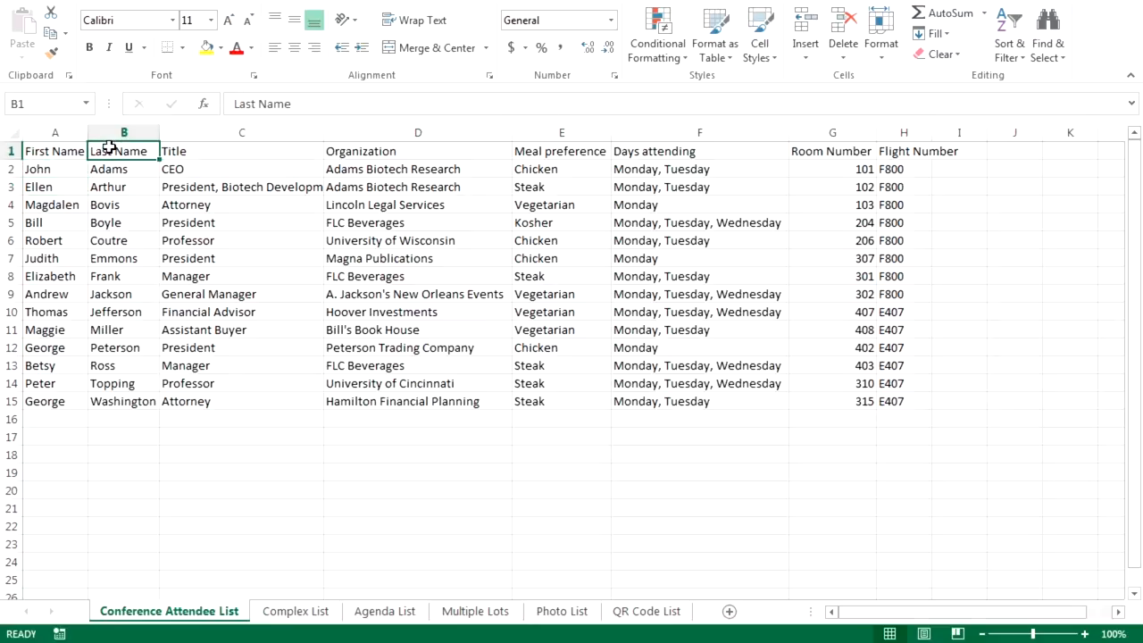
{"action": "left_click", "coordinate": [241, 151]}
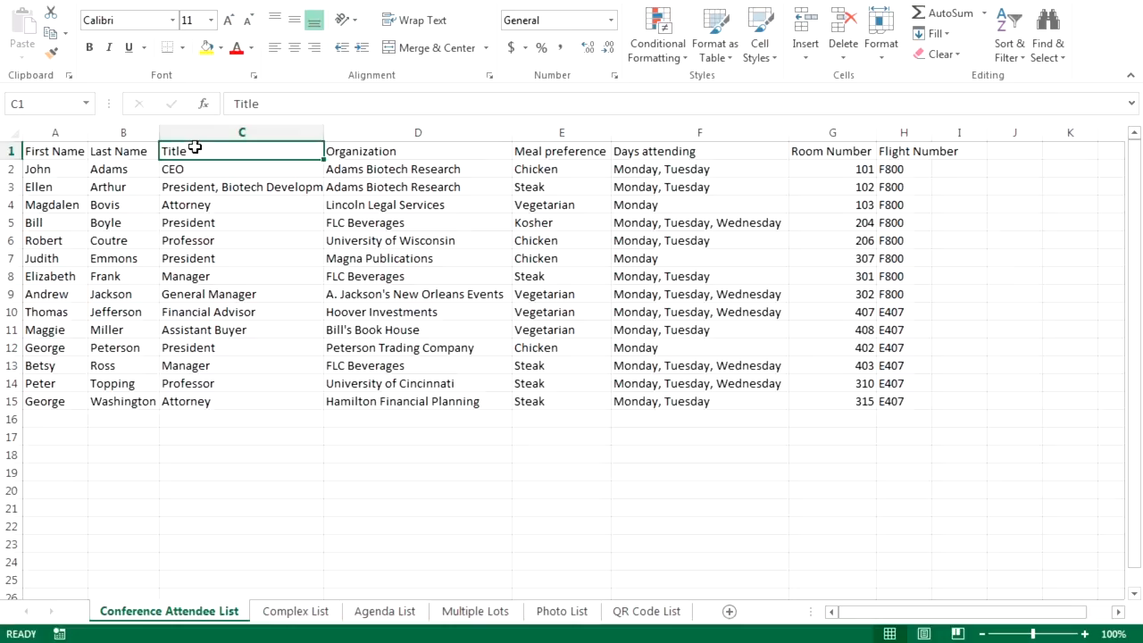
{"action": "left_click", "coordinate": [417, 151]}
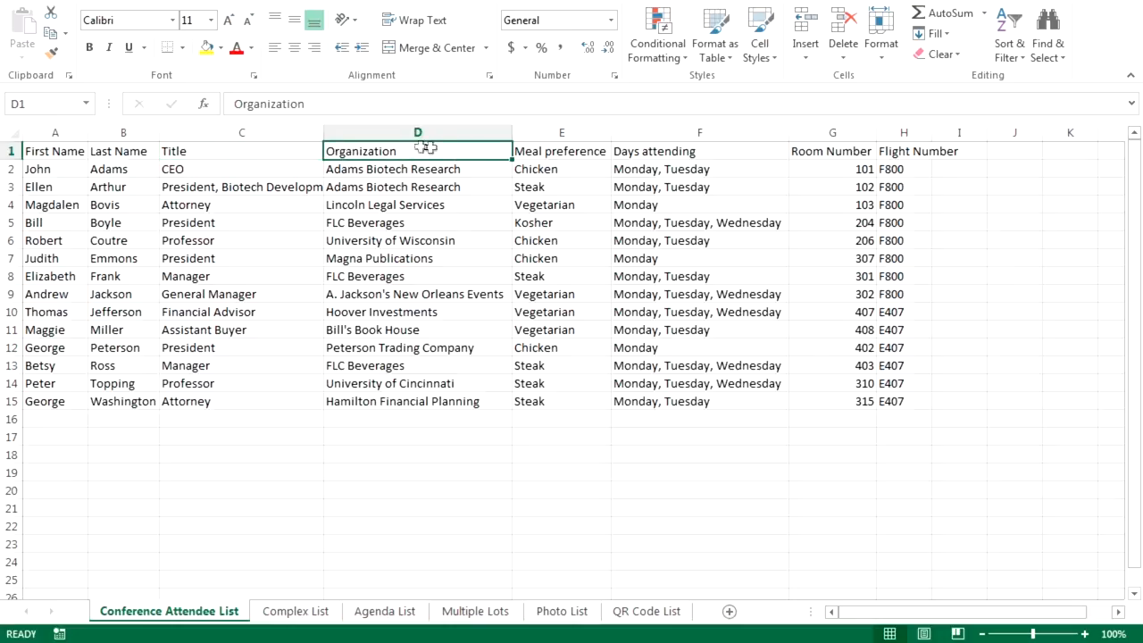
{"action": "left_click", "coordinate": [560, 150]}
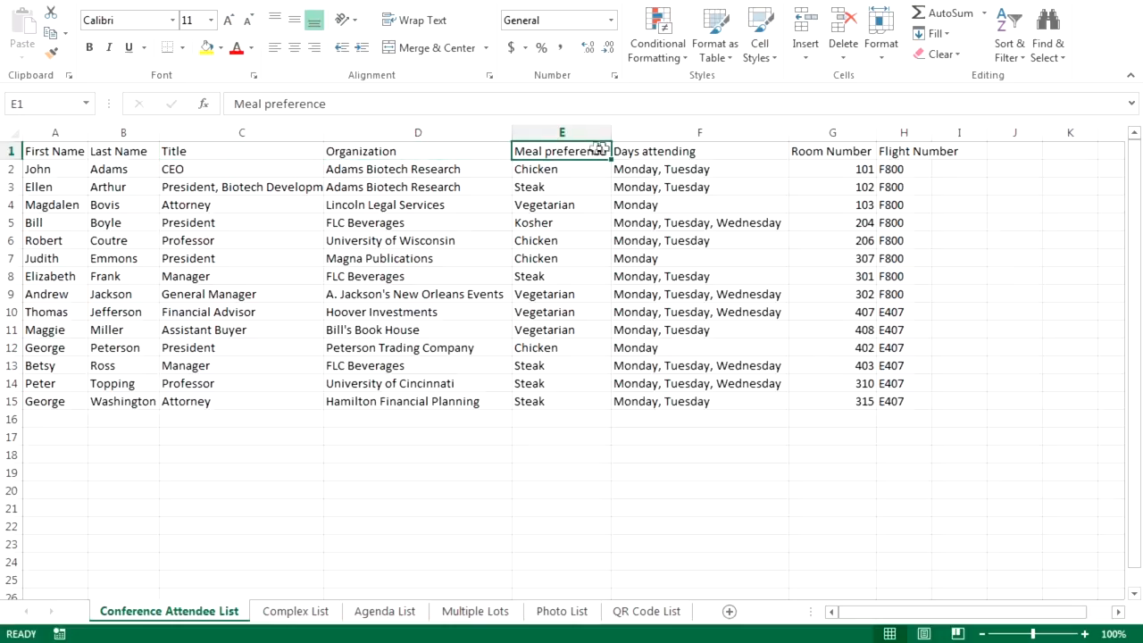
{"action": "left_click", "coordinate": [699, 151]}
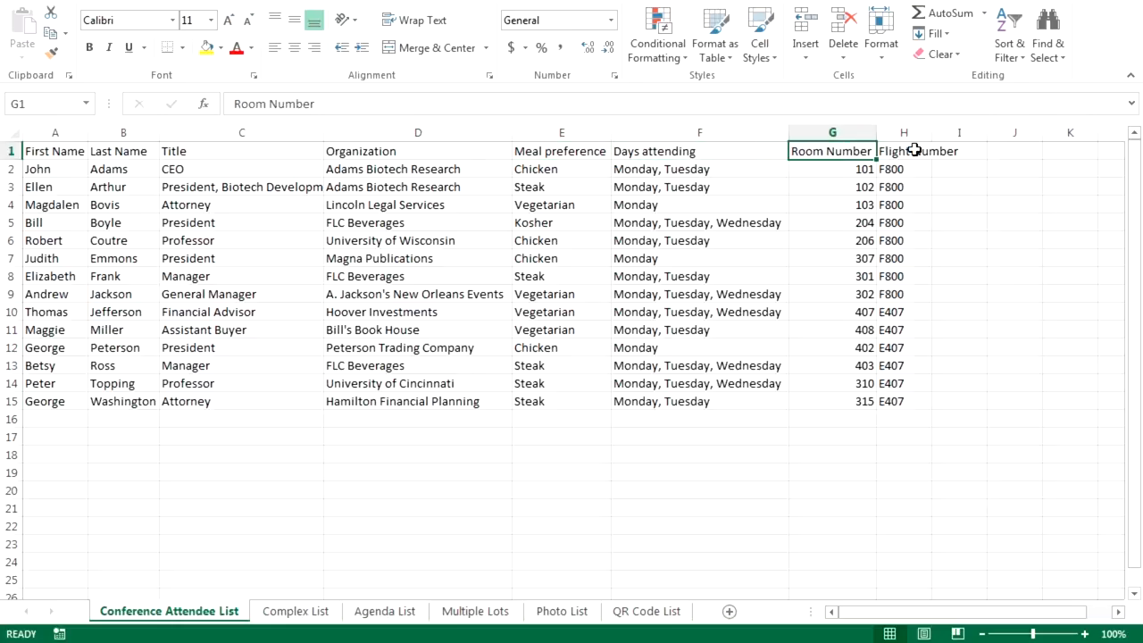
{"action": "left_click", "coordinate": [904, 151]}
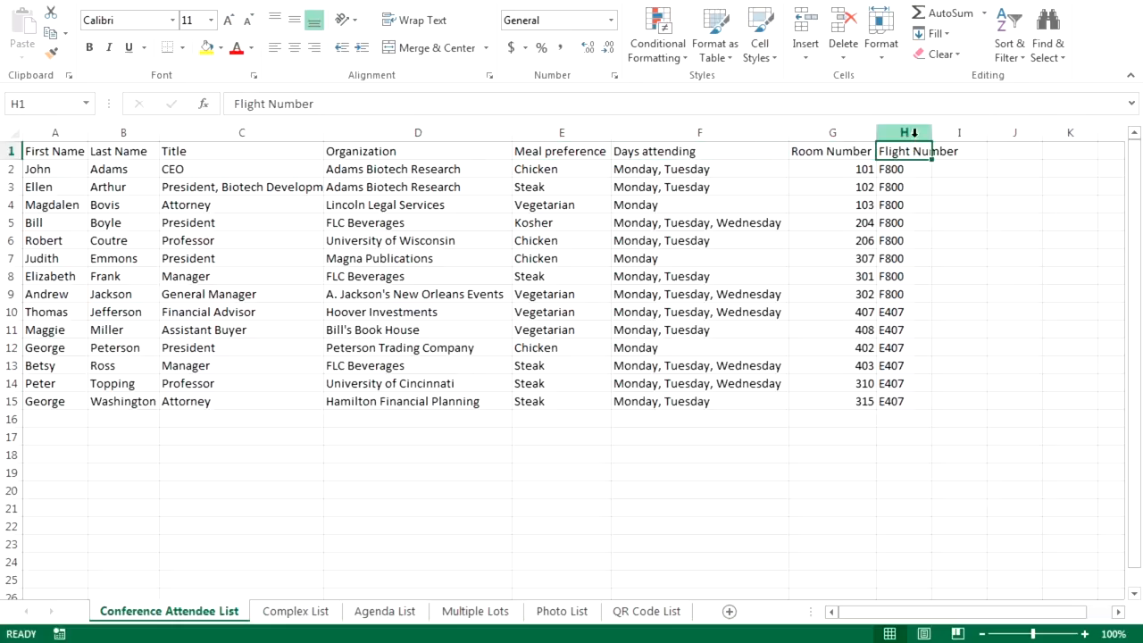
- Delete columns Meal preference through Flight Number, then check the First Name, Title and Organization headings
{"action": "left_click_drag", "start_coordinate": [700, 132], "coordinate": [904, 132]}
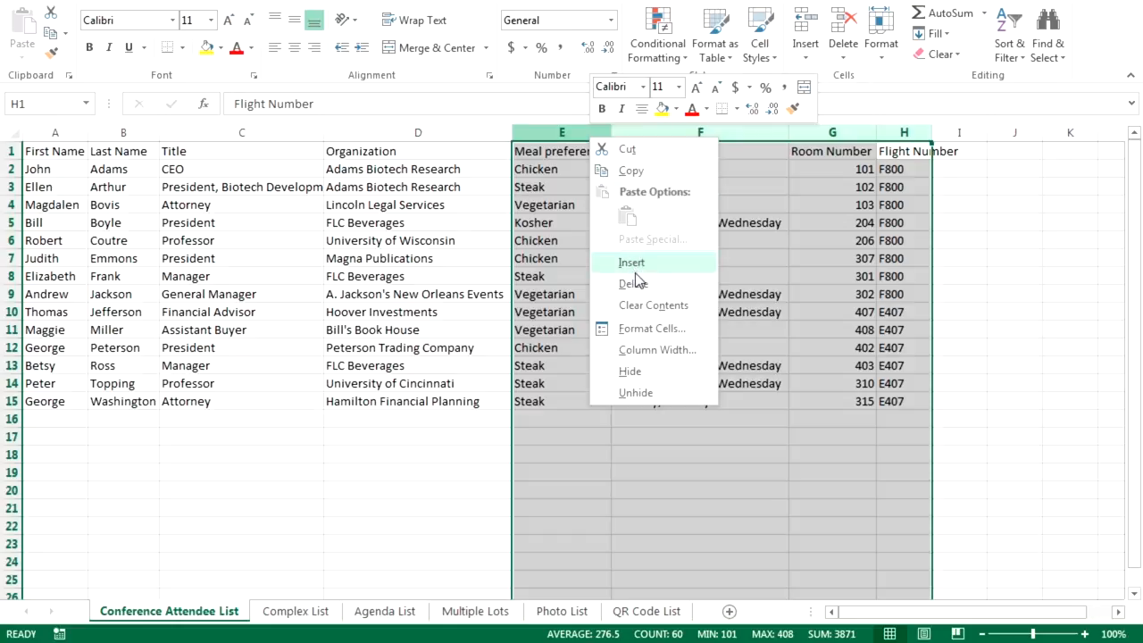
{"action": "left_click", "coordinate": [632, 283]}
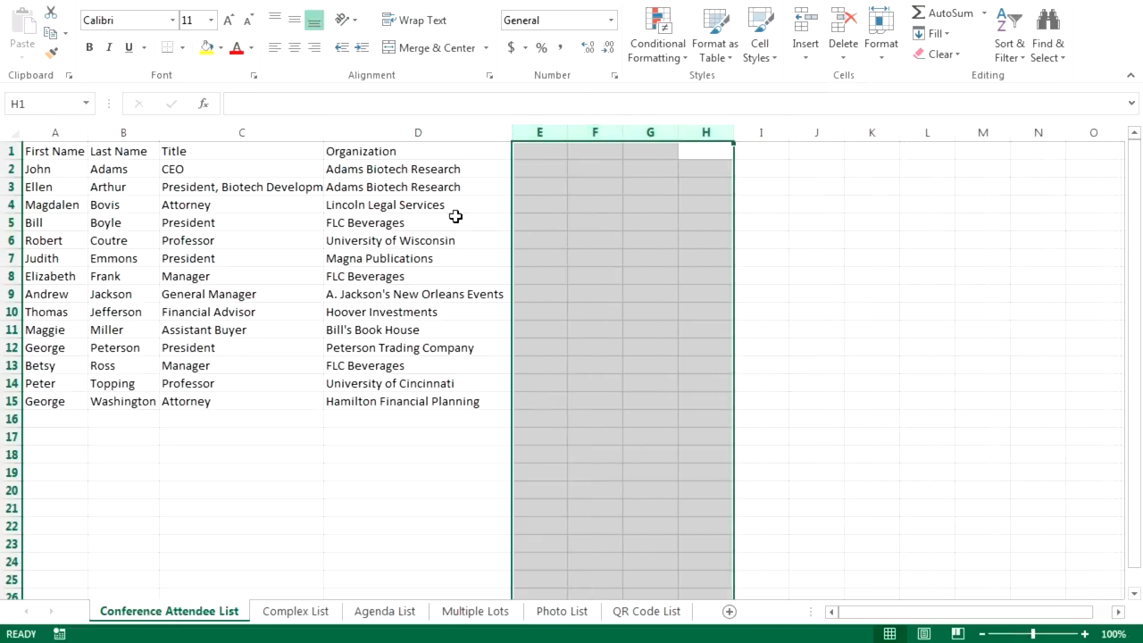
{"action": "left_click", "coordinate": [55, 151]}
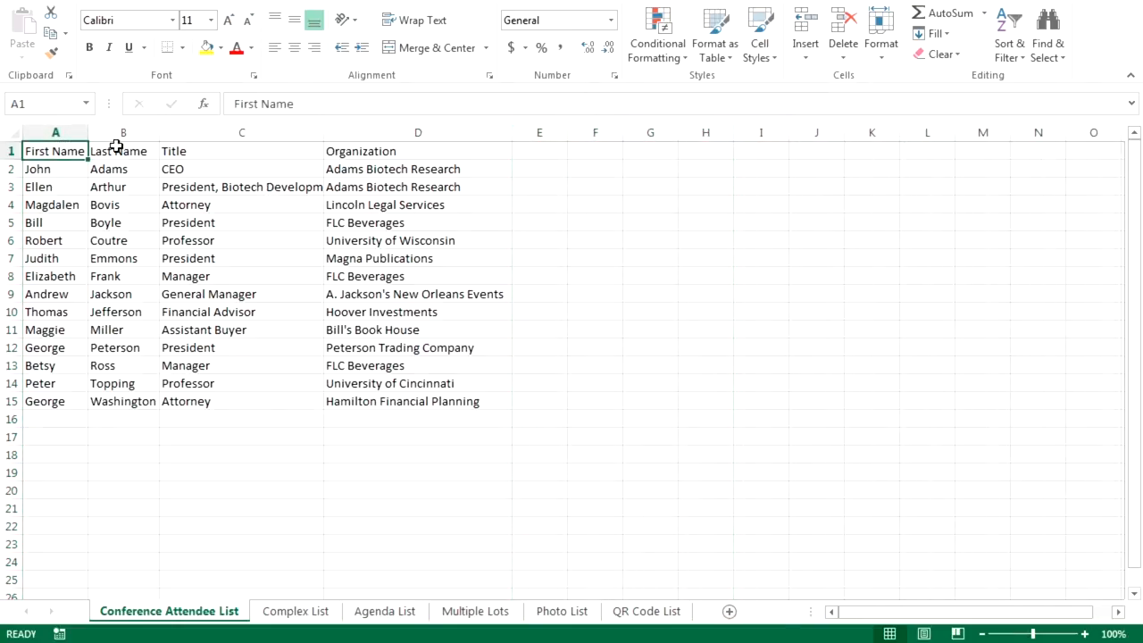
{"action": "left_click", "coordinate": [241, 150]}
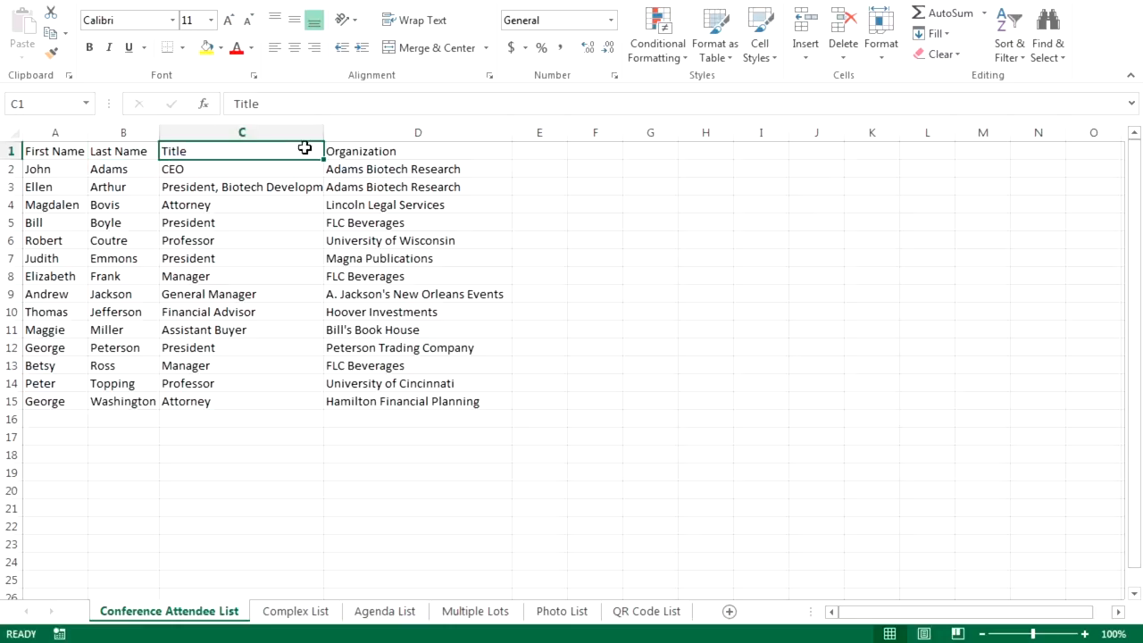
{"action": "left_click", "coordinate": [417, 151]}
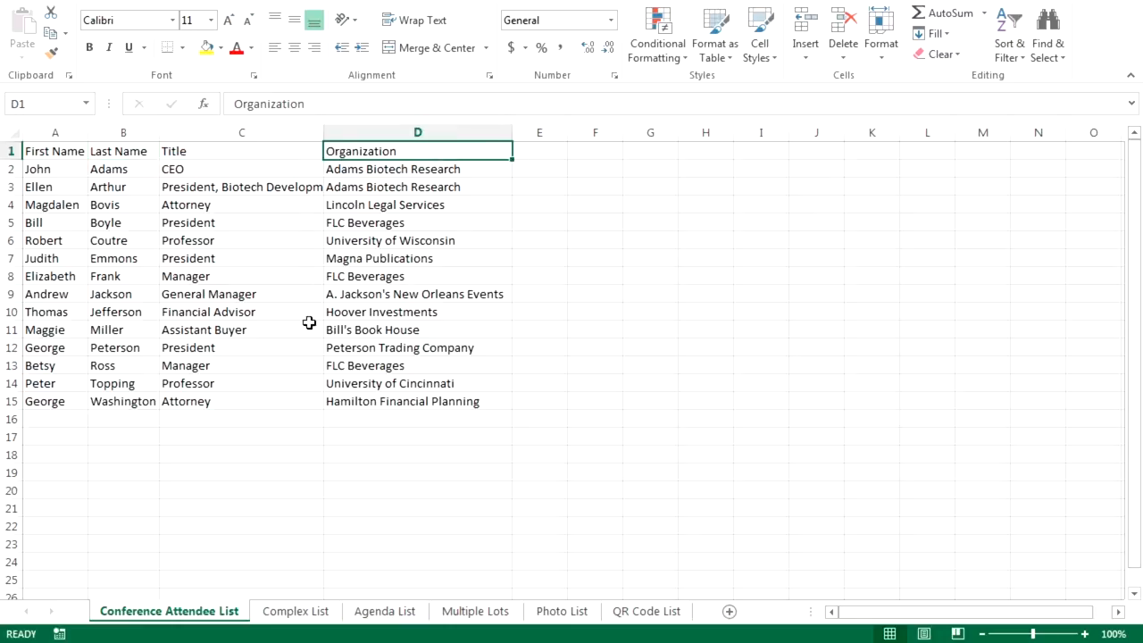
{"action": "mouse_move", "coordinate": [315, 609]}
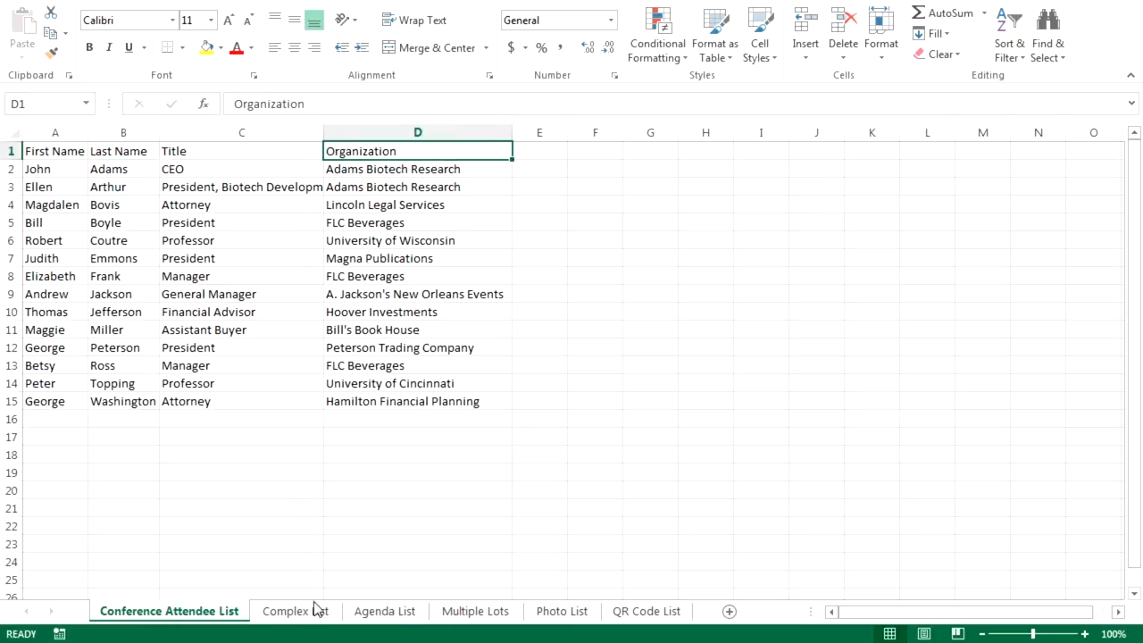
- On the Complex List sheet, review the UPPER LAST, First Name, Last Name and Organization headings
{"action": "left_click", "coordinate": [295, 611]}
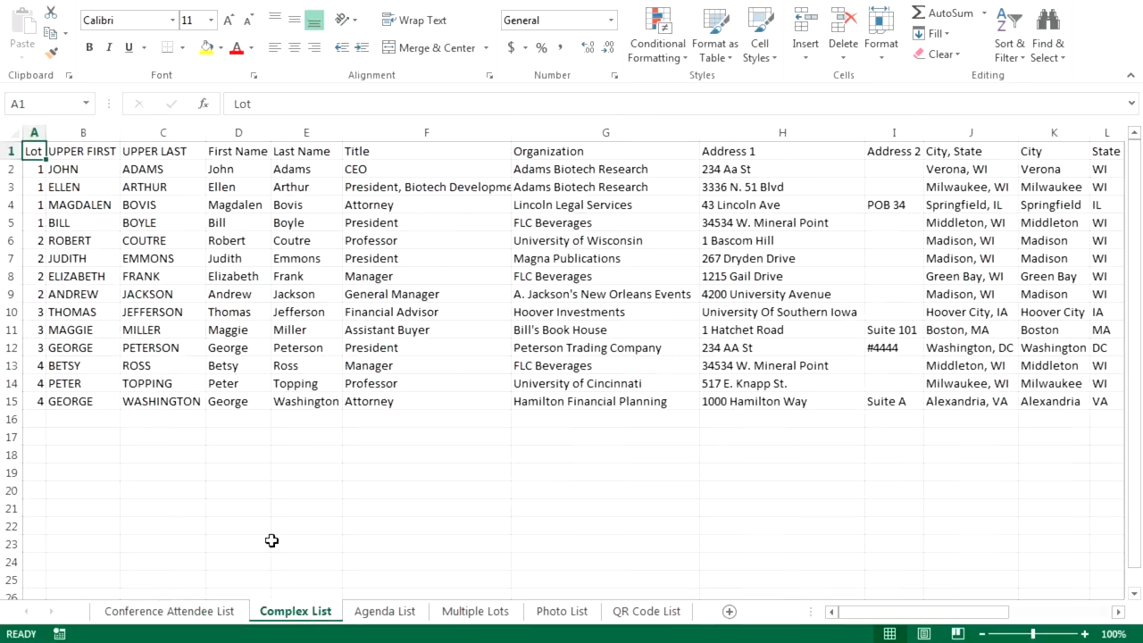
{"action": "mouse_move", "coordinate": [102, 183]}
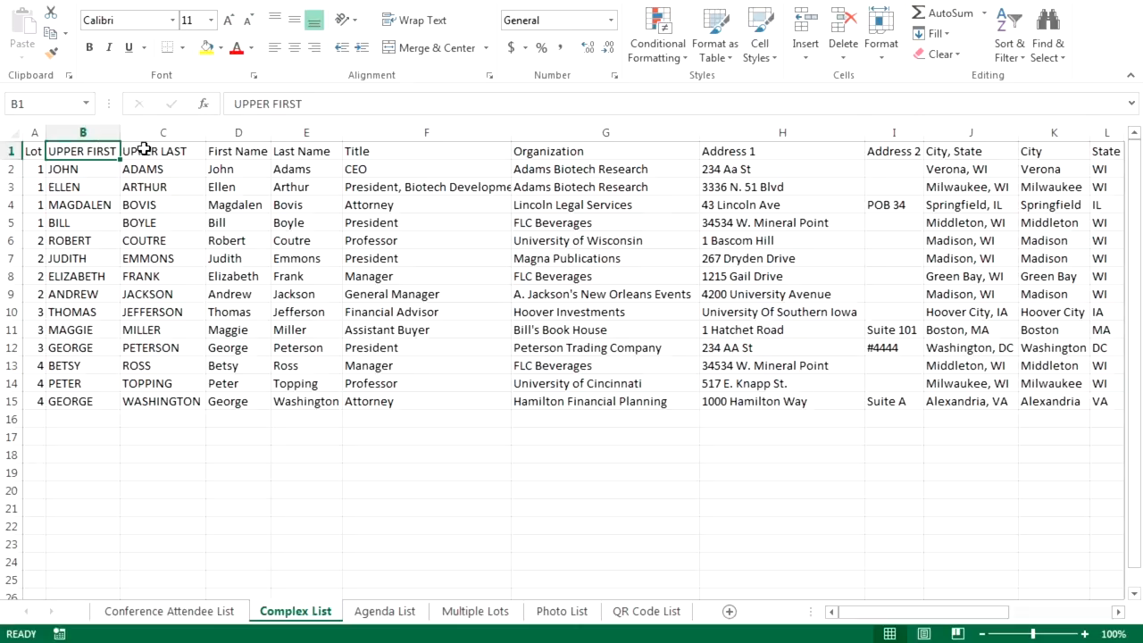
{"action": "left_click", "coordinate": [162, 150]}
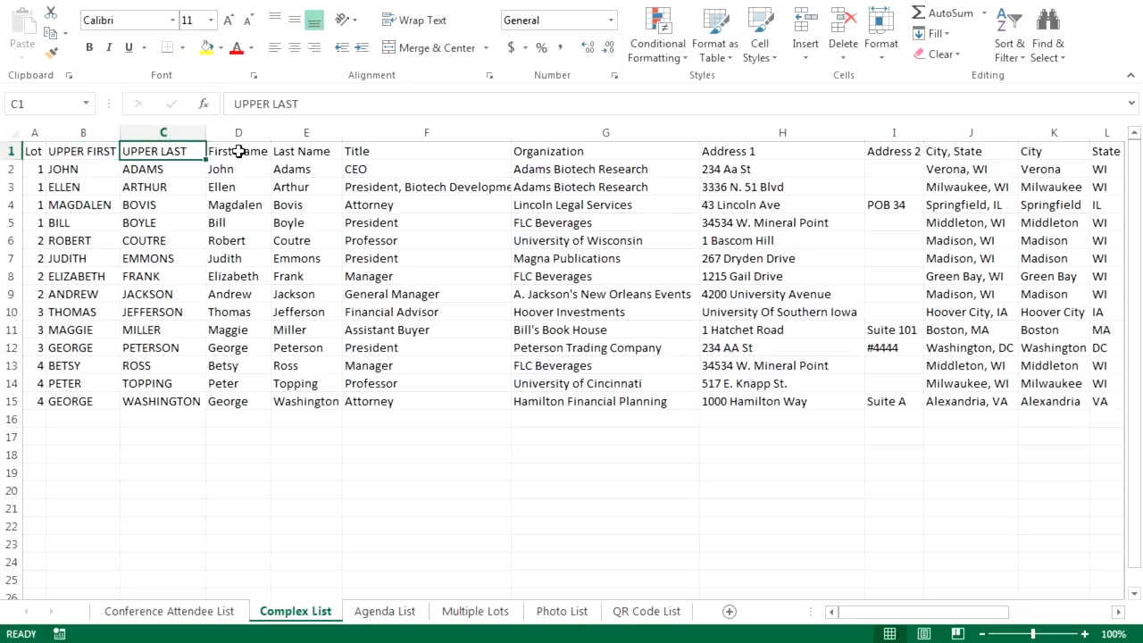
{"action": "left_click", "coordinate": [237, 150]}
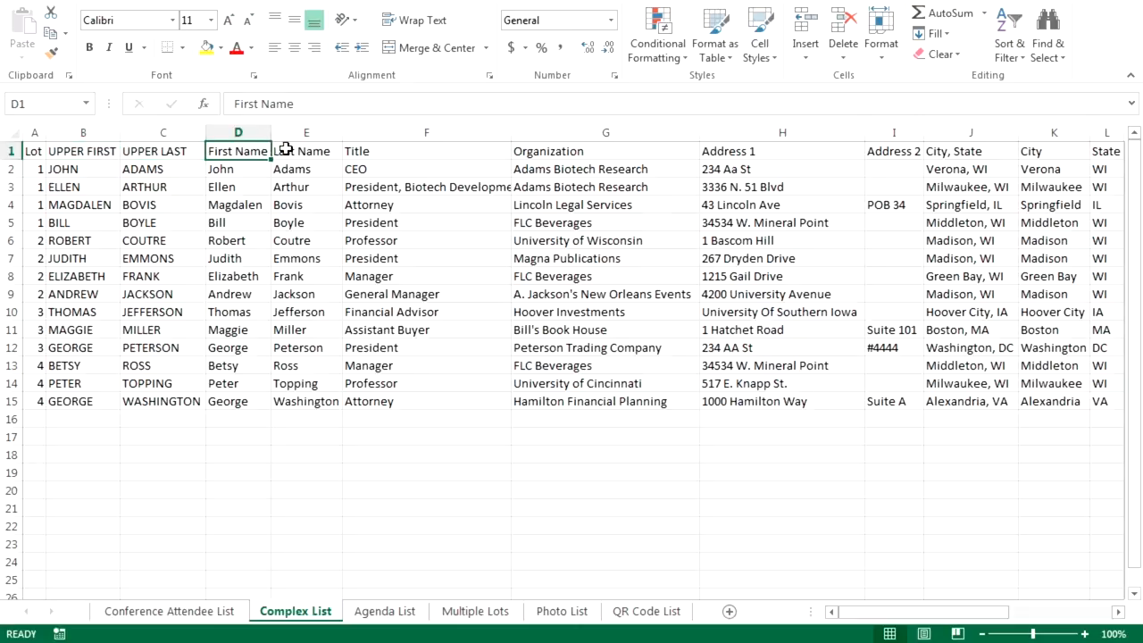
{"action": "left_click", "coordinate": [306, 150]}
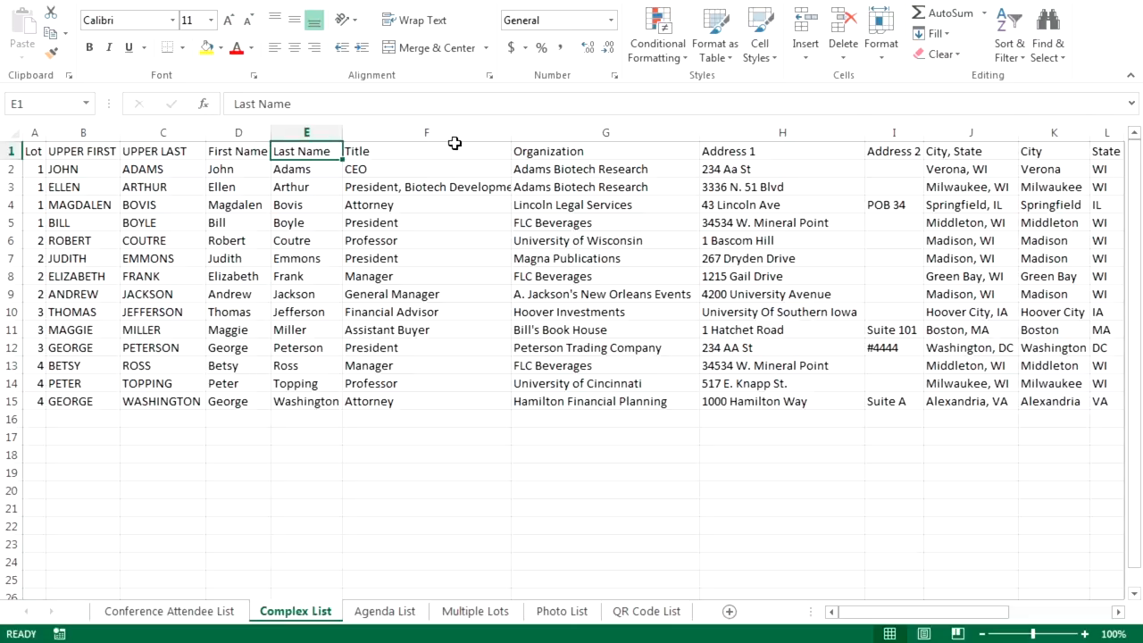
{"action": "left_click", "coordinate": [606, 150]}
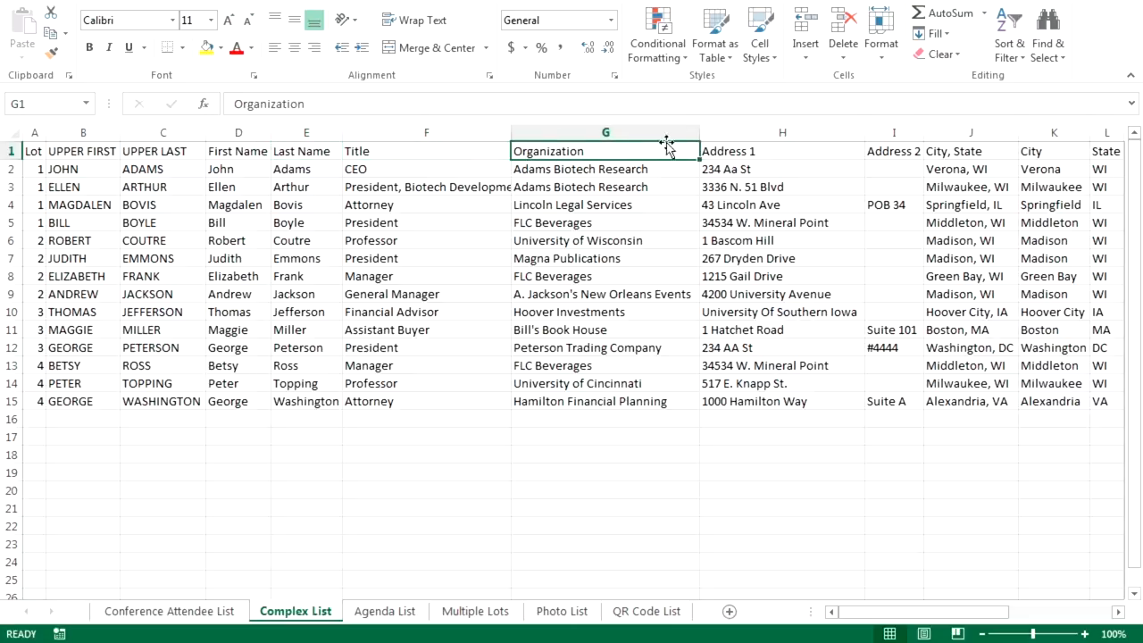
- Select the Address 1 and City, State headings, then check Last Name on Agenda List
{"action": "left_click", "coordinate": [782, 151]}
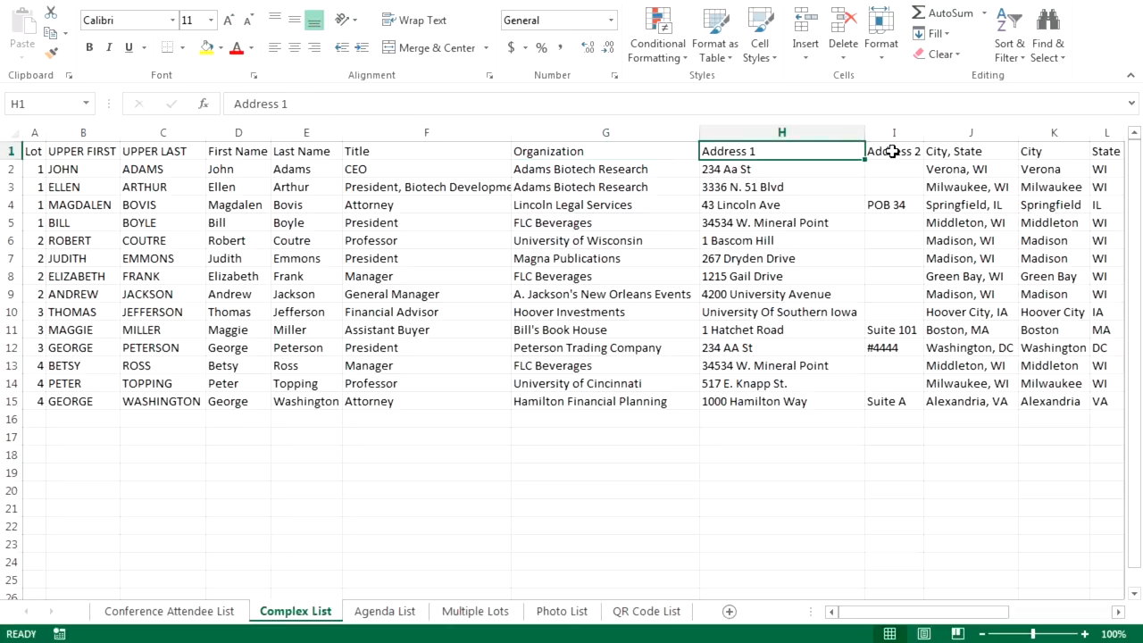
{"action": "left_click", "coordinate": [971, 150]}
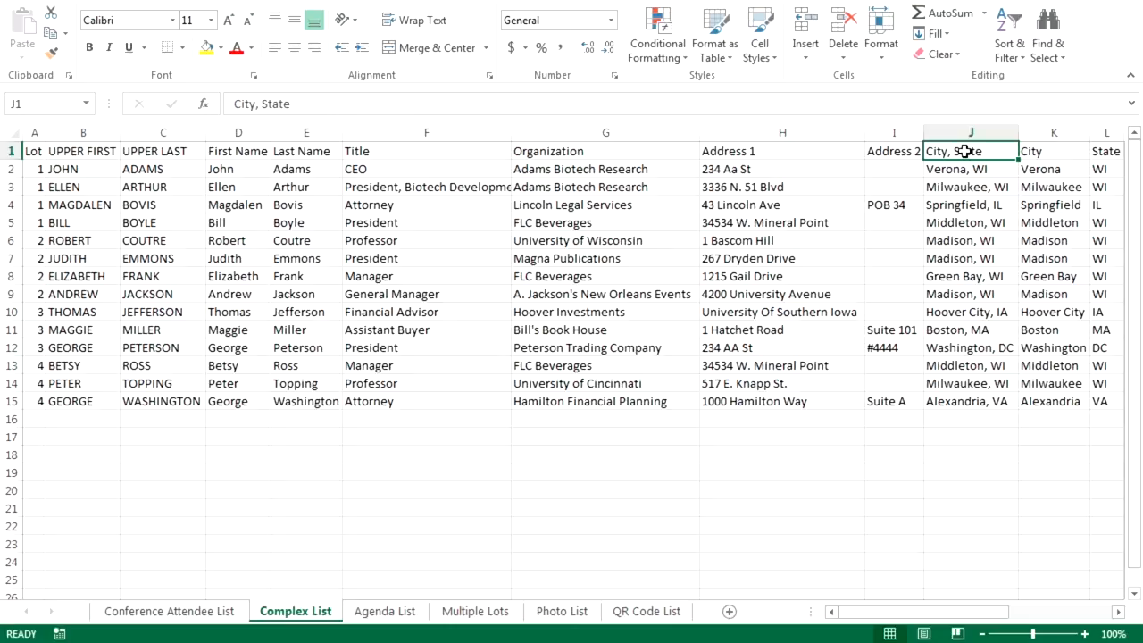
{"action": "left_click", "coordinate": [385, 611]}
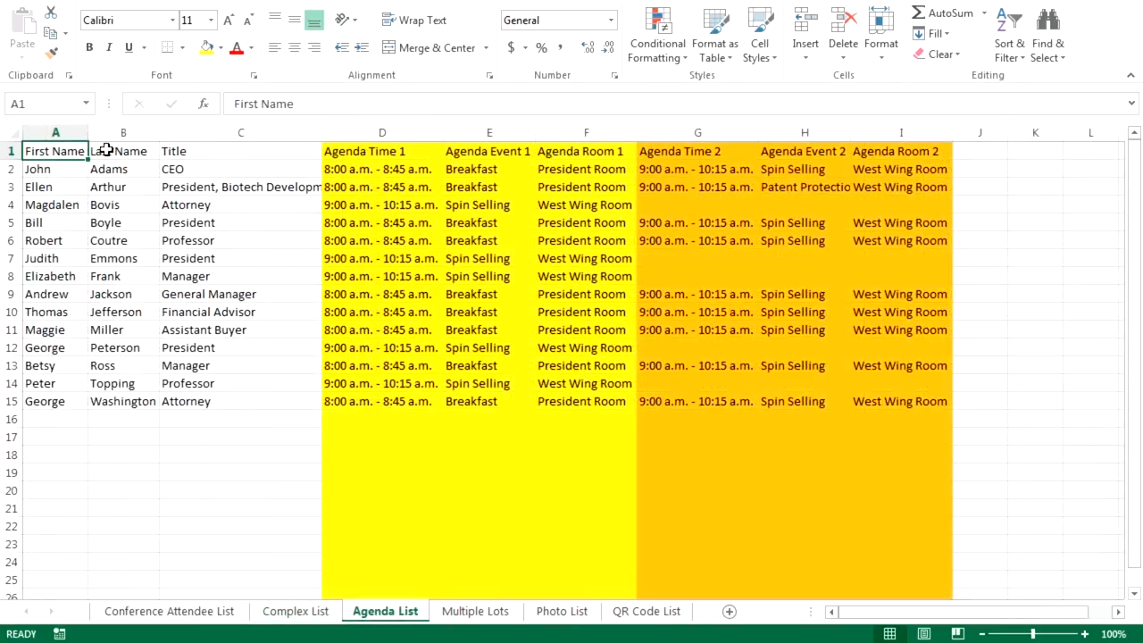
{"action": "left_click", "coordinate": [240, 150]}
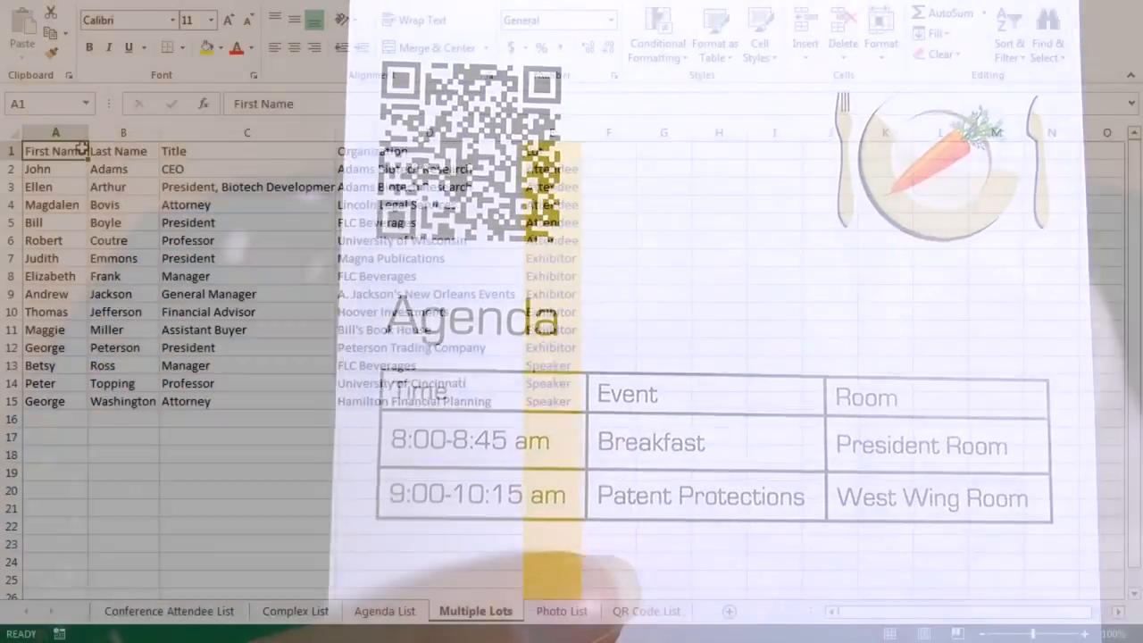
- Review the Multiple Lots Last Name, Title and Lot headings, then switch to Photo List
{"action": "left_click", "coordinate": [123, 150]}
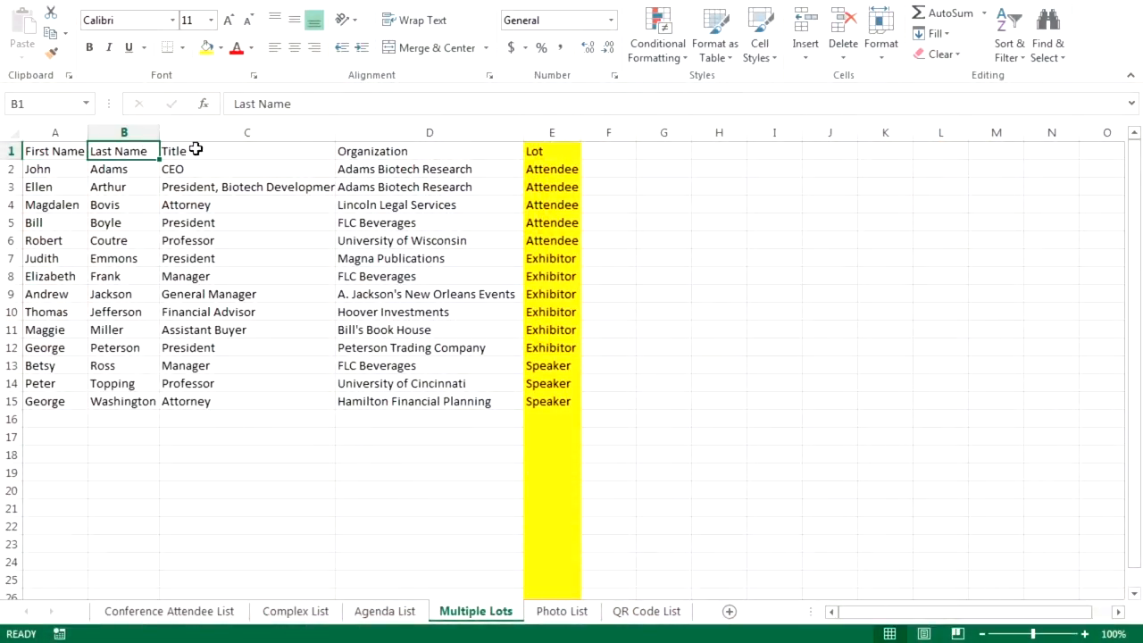
{"action": "left_click", "coordinate": [247, 151]}
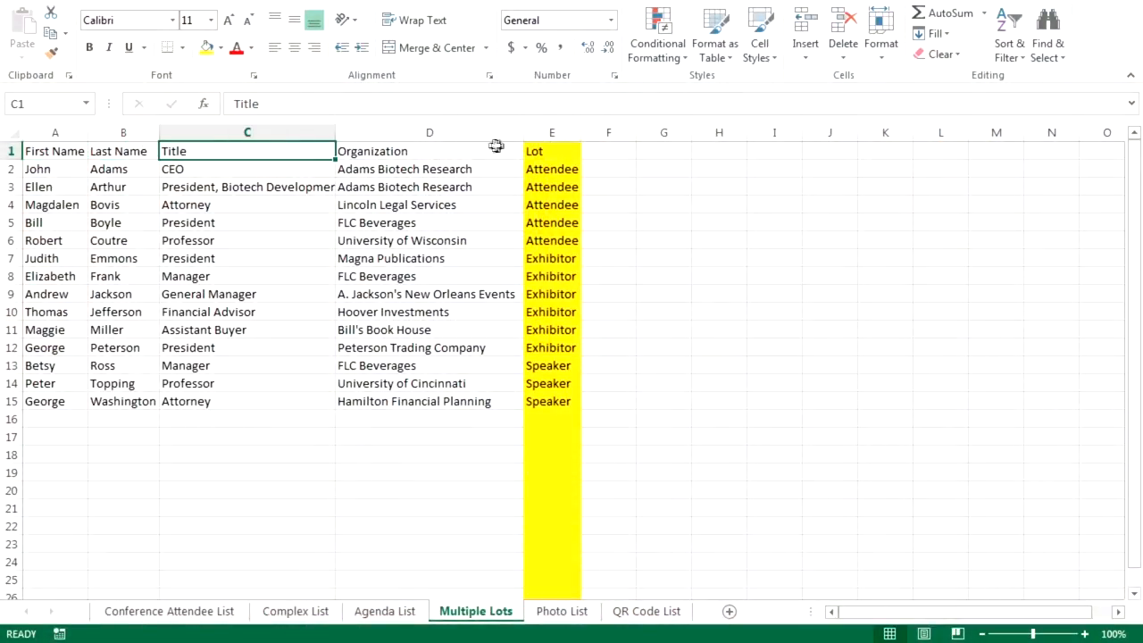
{"action": "left_click", "coordinate": [551, 150]}
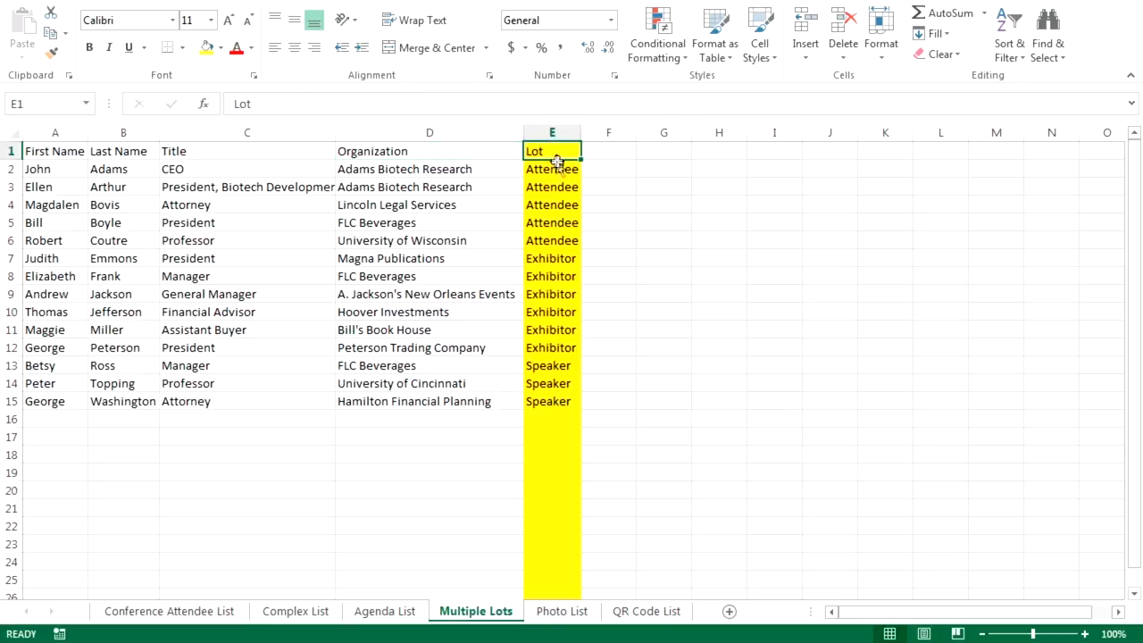
{"action": "left_click", "coordinate": [562, 611]}
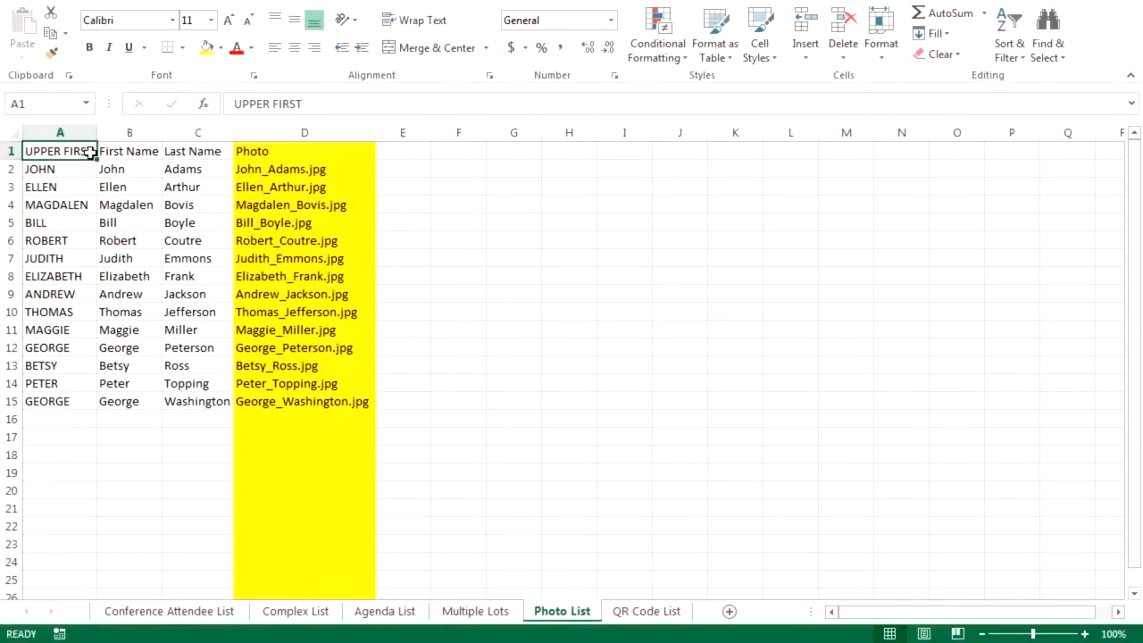
{"action": "left_click", "coordinate": [129, 151]}
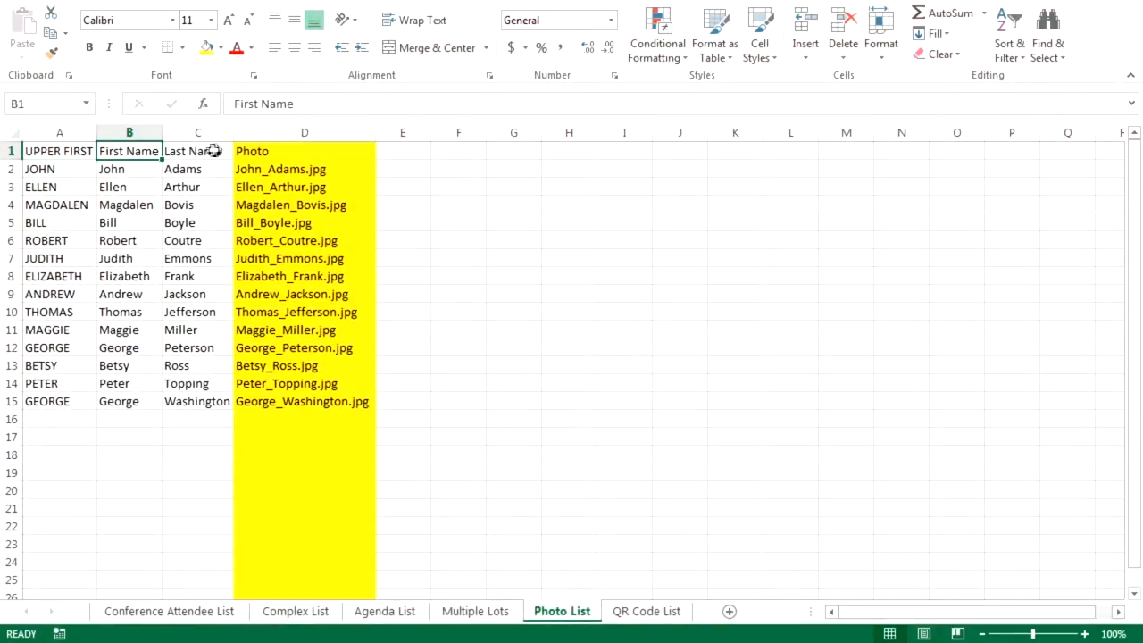
{"action": "left_click", "coordinate": [304, 150]}
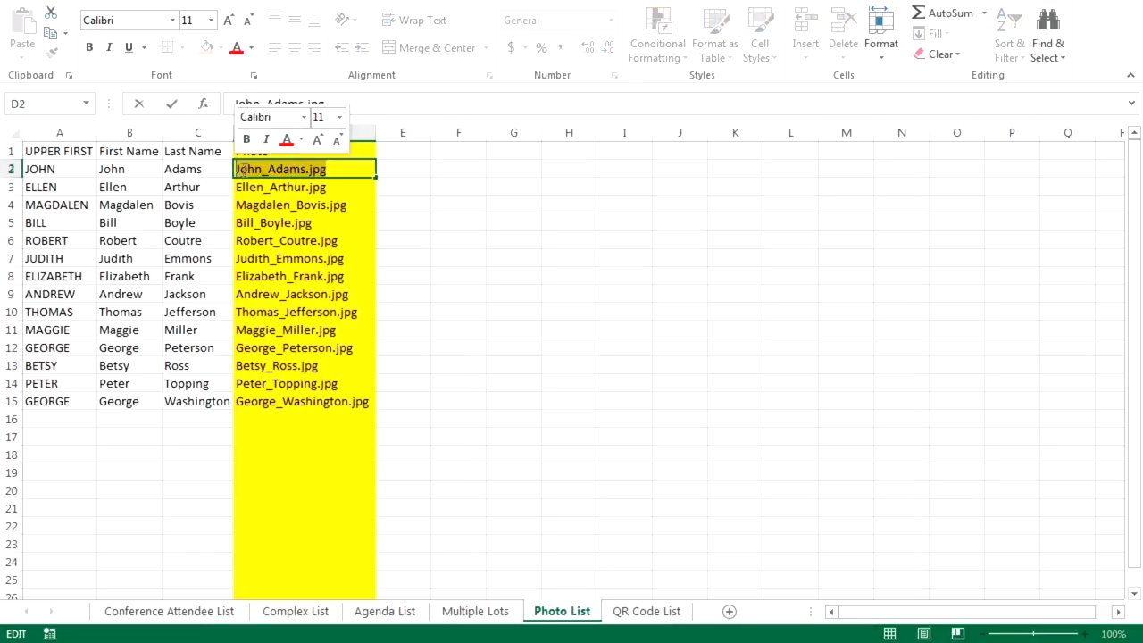
{"action": "left_click", "coordinate": [303, 187]}
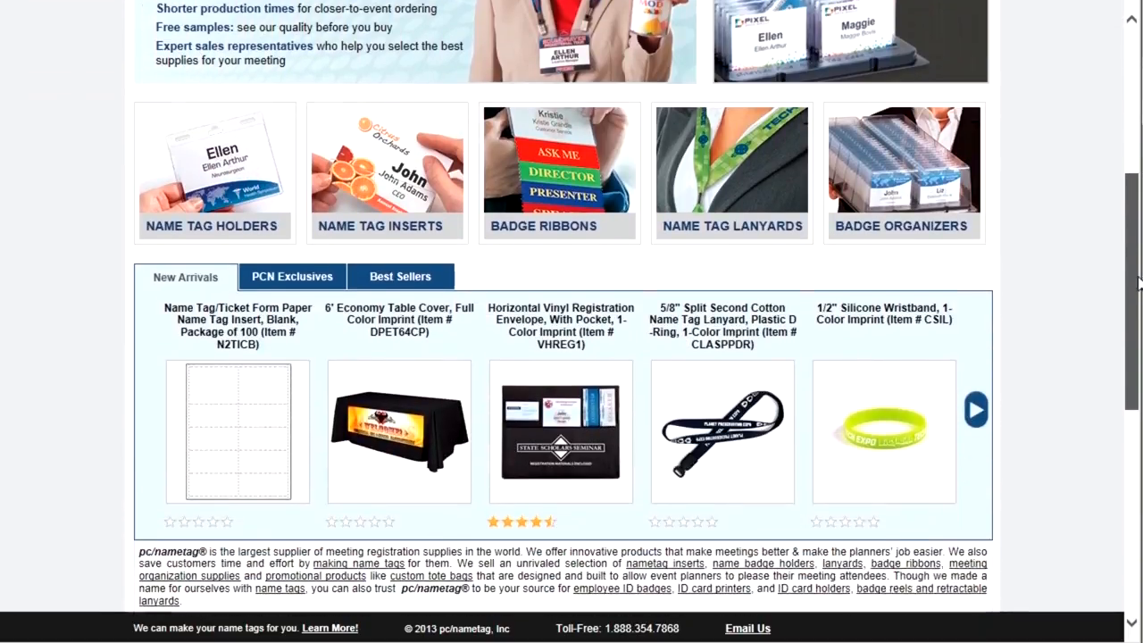
- Scroll down through the Upload Your Art page's art specifications and submission guidelines
{"action": "scroll", "scroll_direction": "down", "scroll_amount": 3}
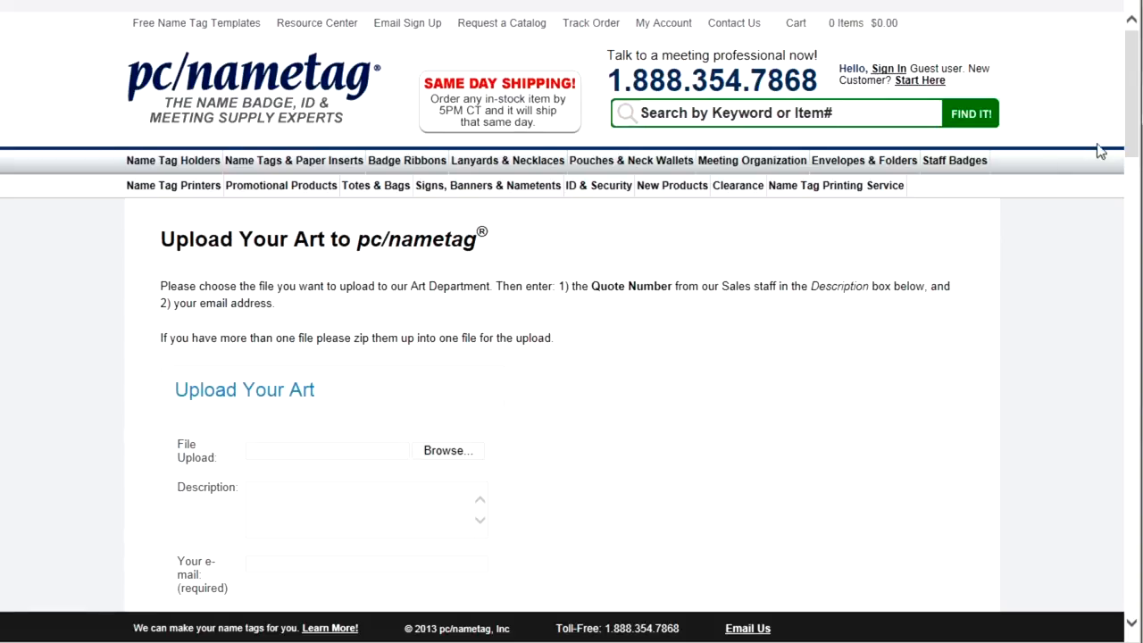
{"action": "scroll", "scroll_direction": "down", "scroll_amount": 3}
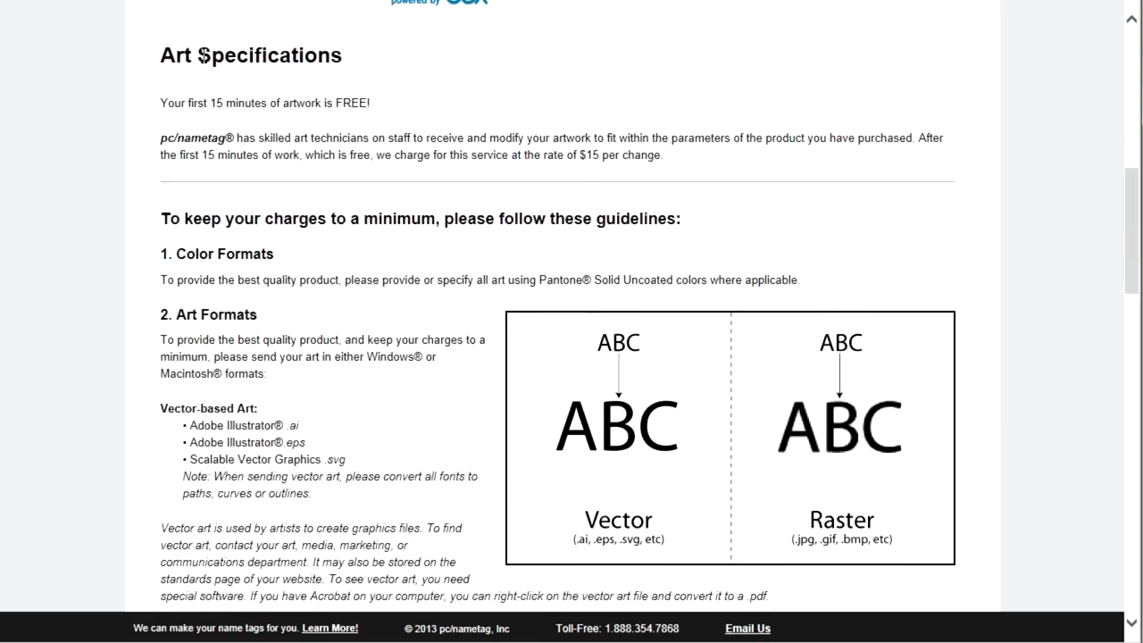
{"action": "mouse_move", "coordinate": [149, 325]}
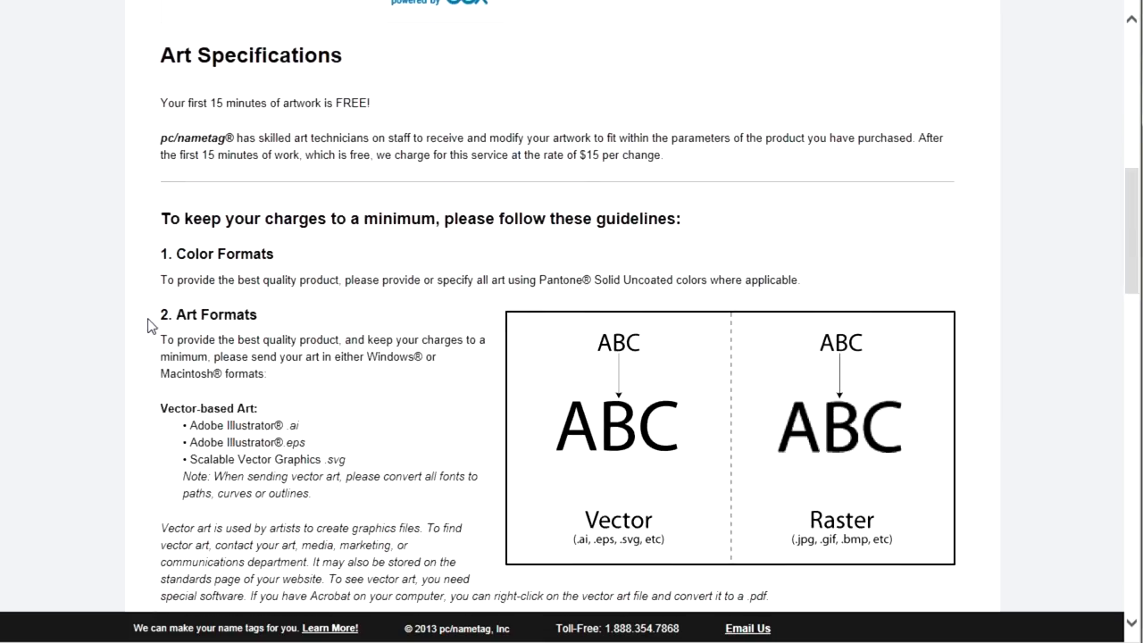
{"action": "scroll", "scroll_direction": "down", "scroll_amount": 3}
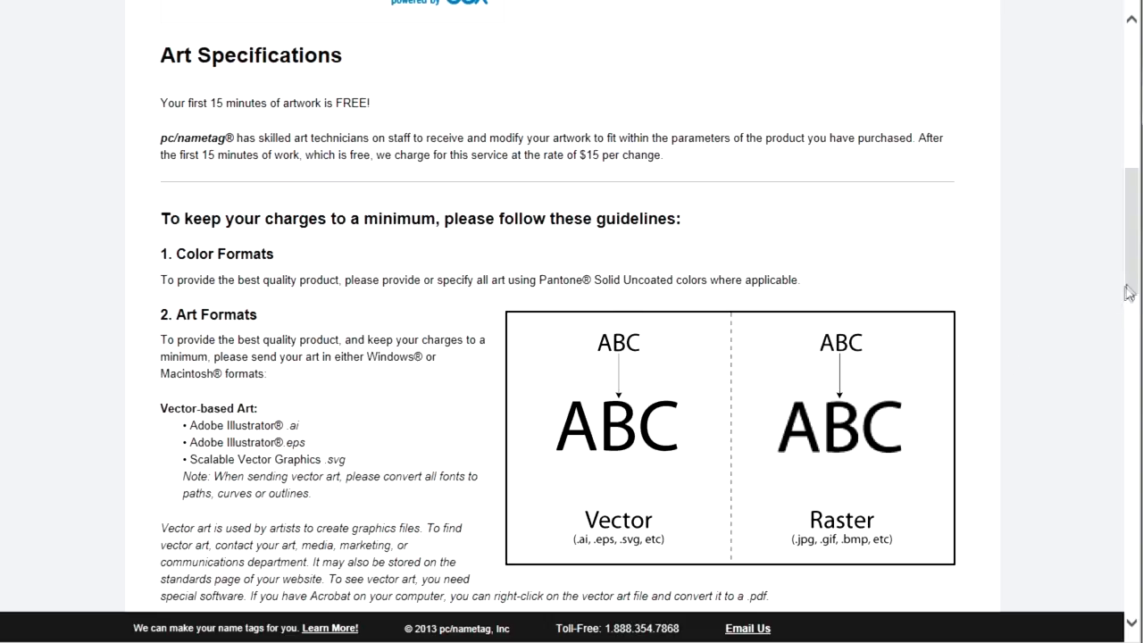
{"action": "scroll", "scroll_direction": "down", "scroll_amount": 3}
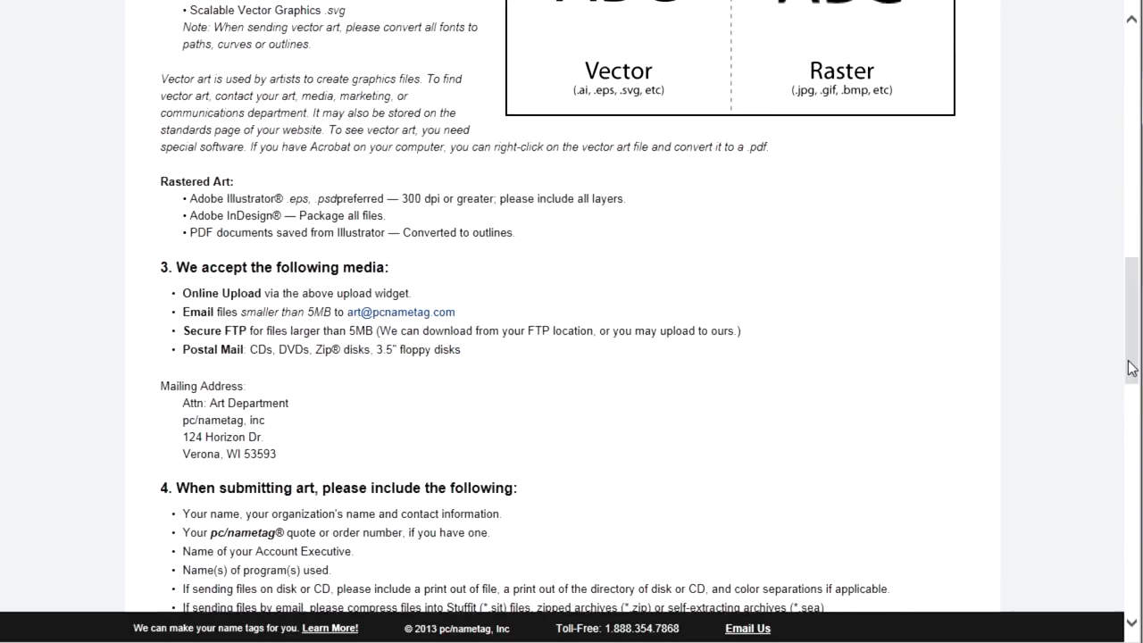
{"action": "scroll", "scroll_direction": "down", "scroll_amount": 3}
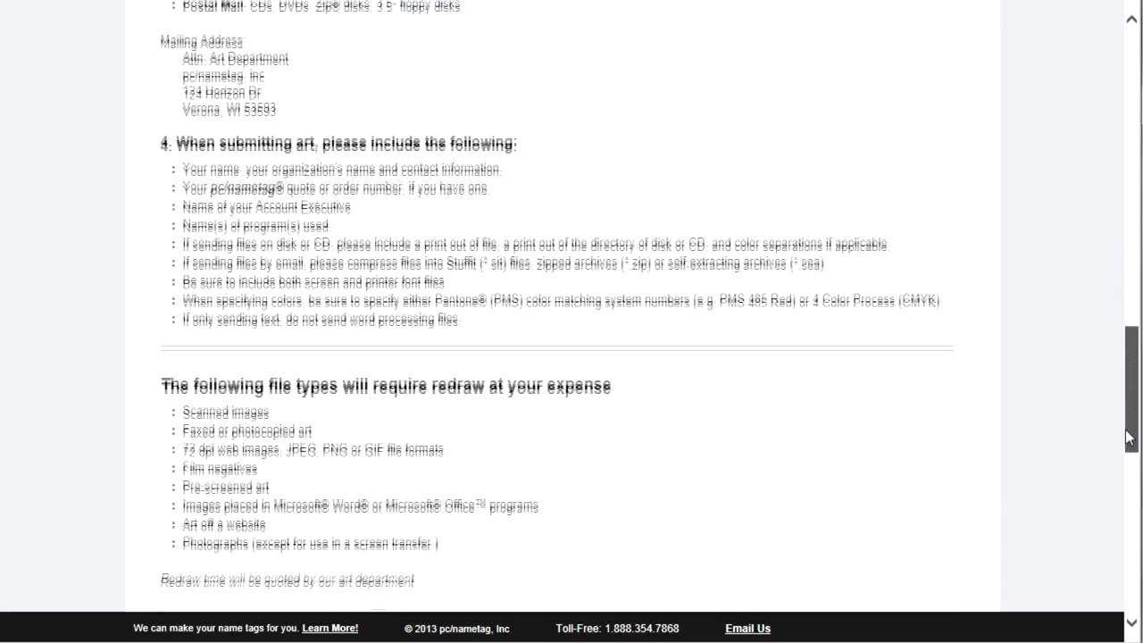
{"action": "scroll", "scroll_direction": "down", "scroll_amount": 3}
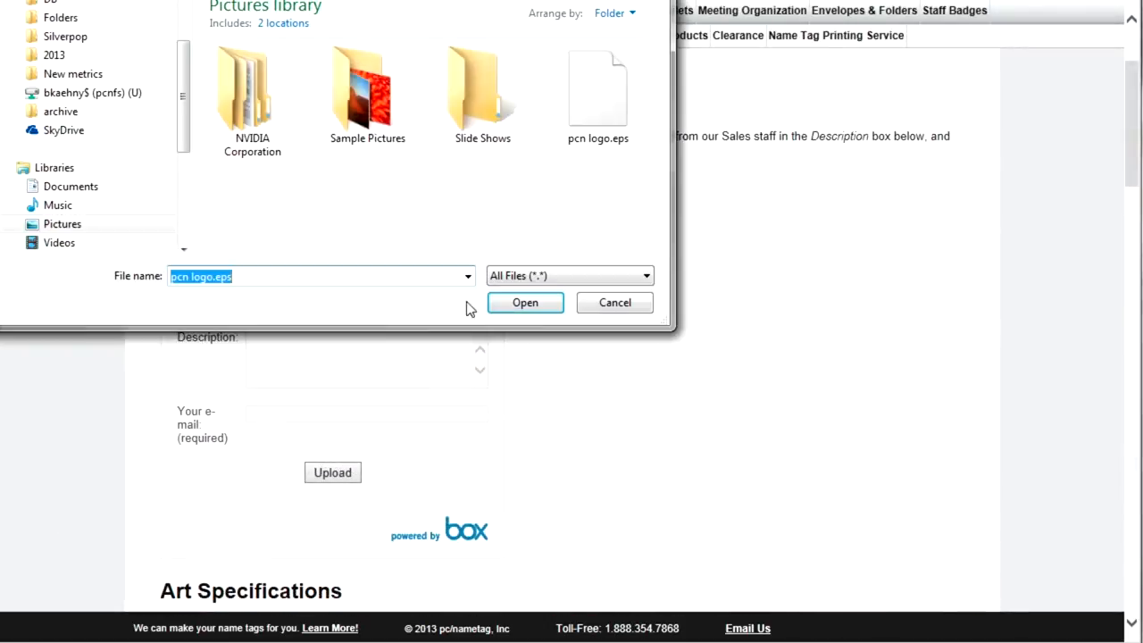
- Attach pcn logo.eps to the upload form and begin entering the e-mail address
{"action": "left_click", "coordinate": [525, 302]}
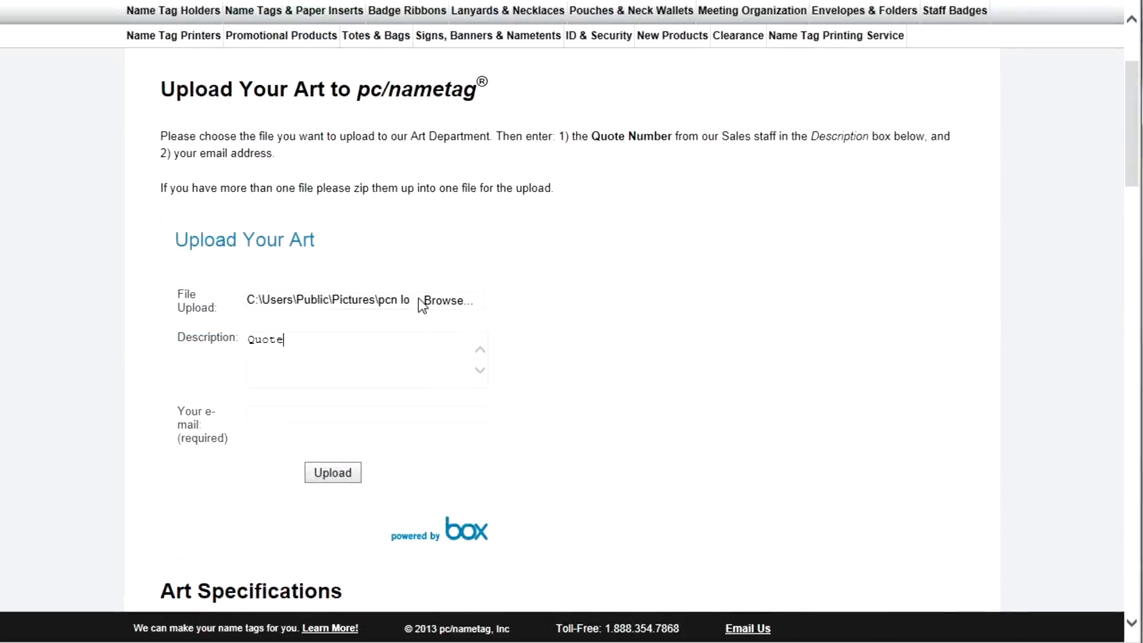
{"action": "type", "text": "ell"}
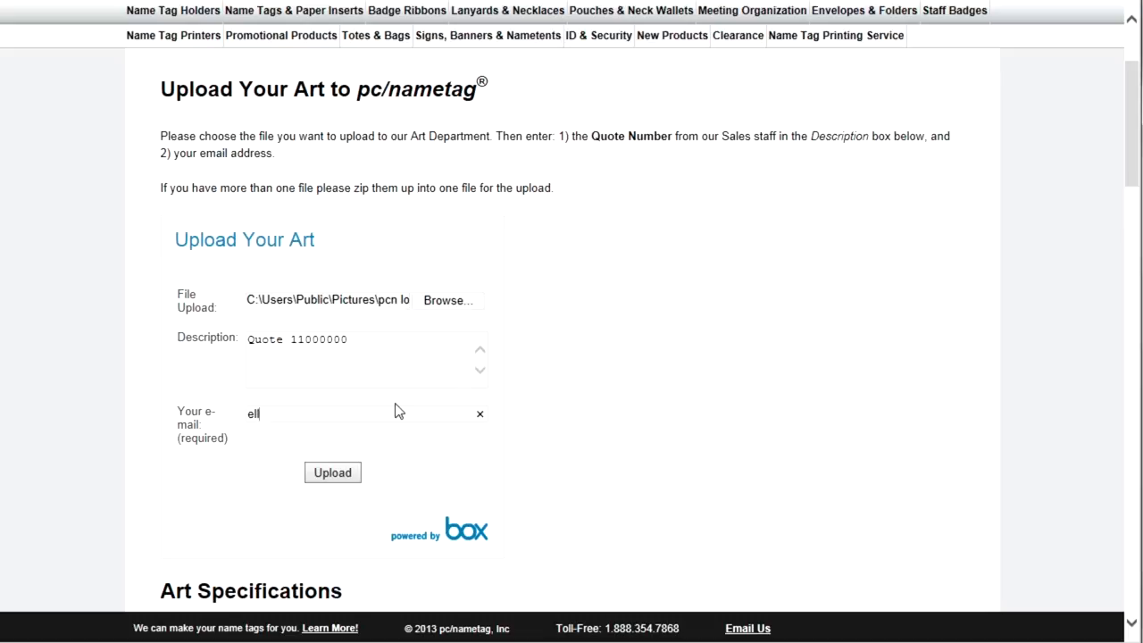